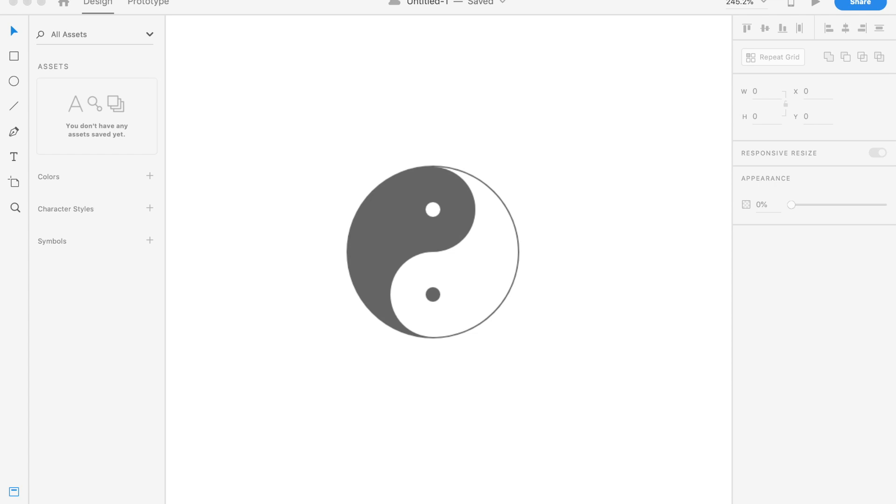
pyautogui.moveTo(125, 149)
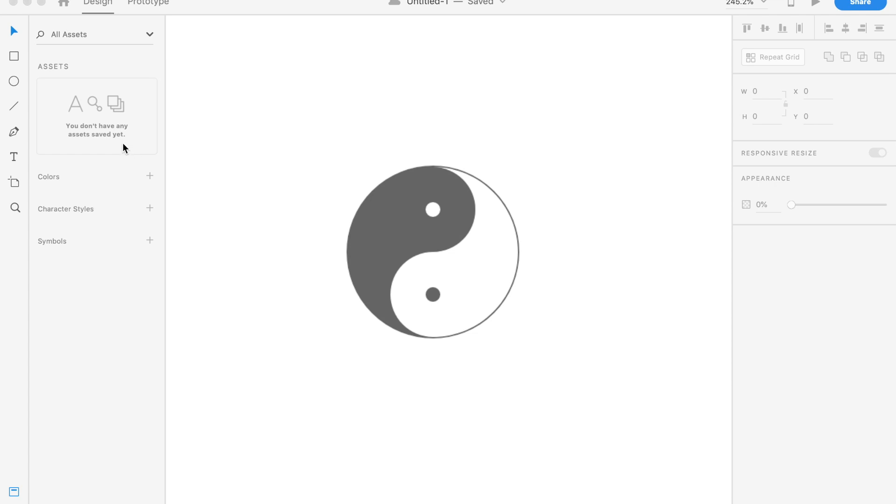
pyautogui.moveTo(443, 155)
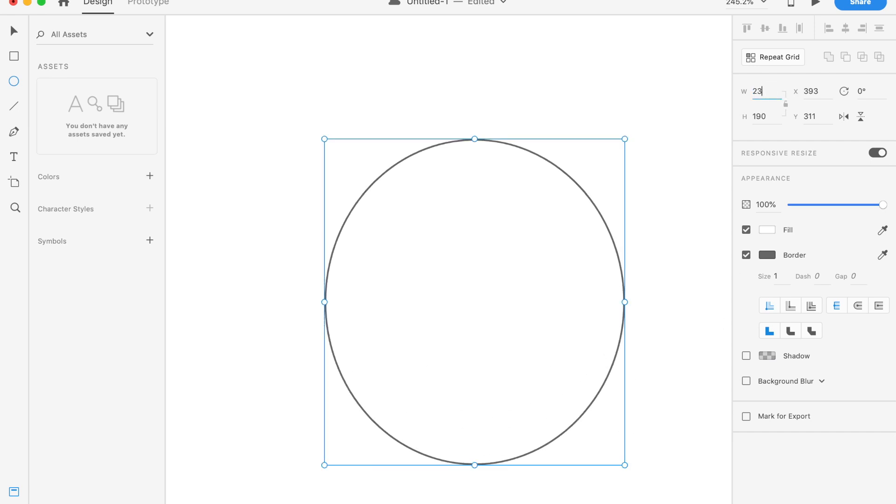
# - Size the circle to 232 by 232, remove its border and begin picking a new fill colour
pyautogui.write('232')
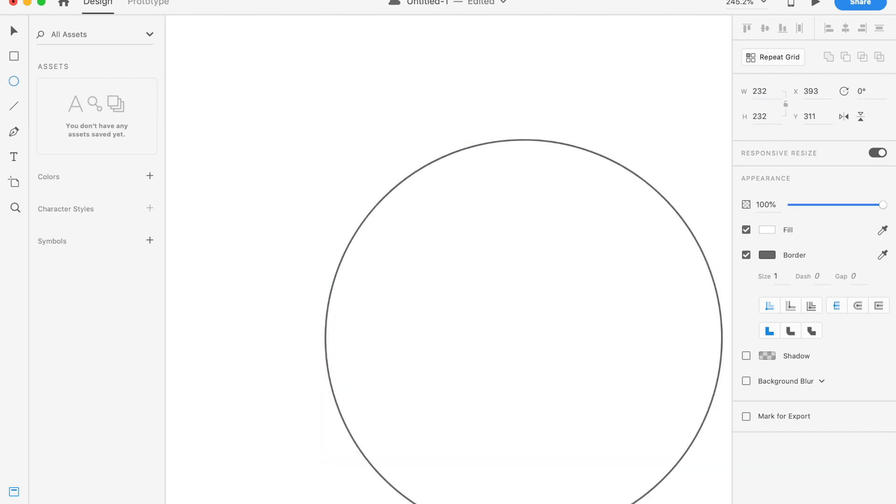
pyautogui.click(484, 258)
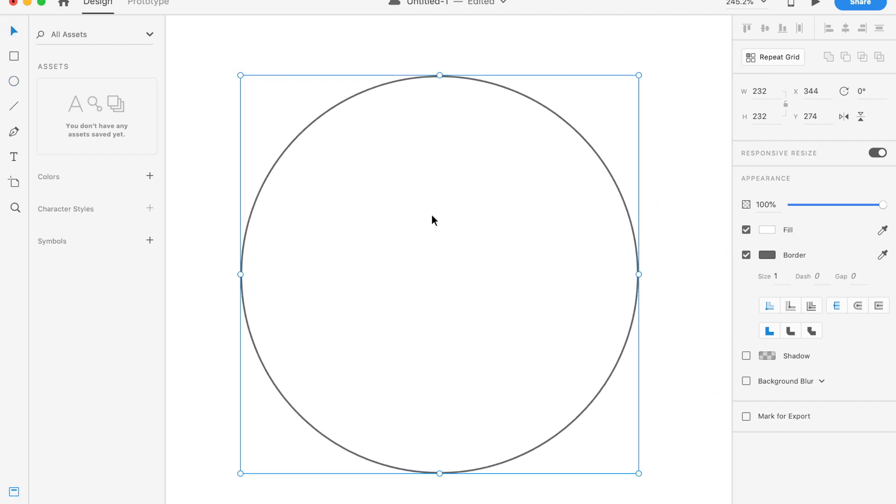
pyautogui.moveTo(749, 267)
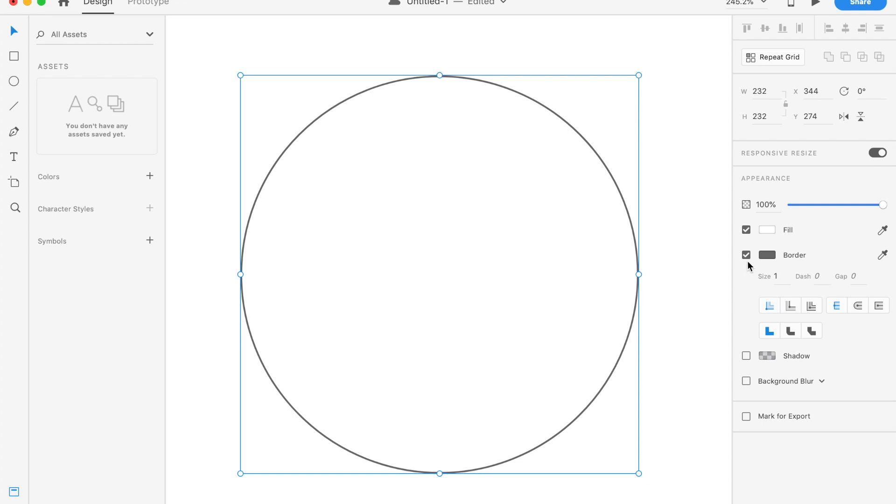
pyautogui.click(759, 230)
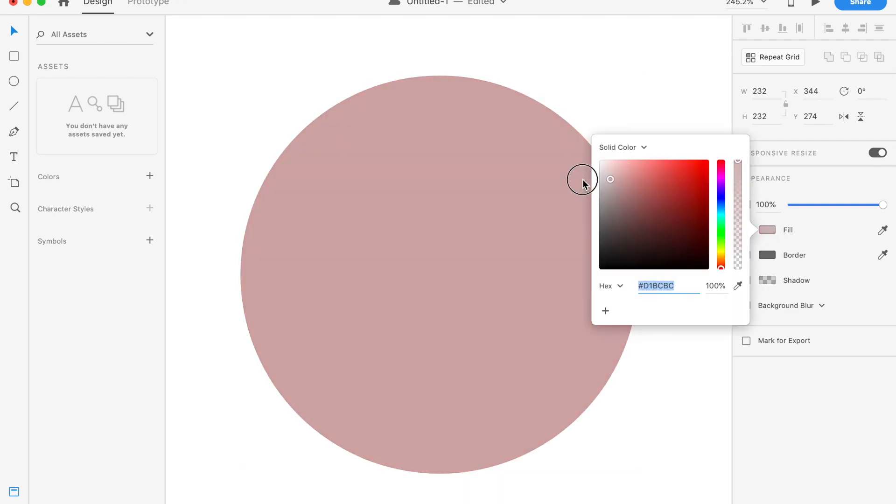
pyautogui.click(34, 41)
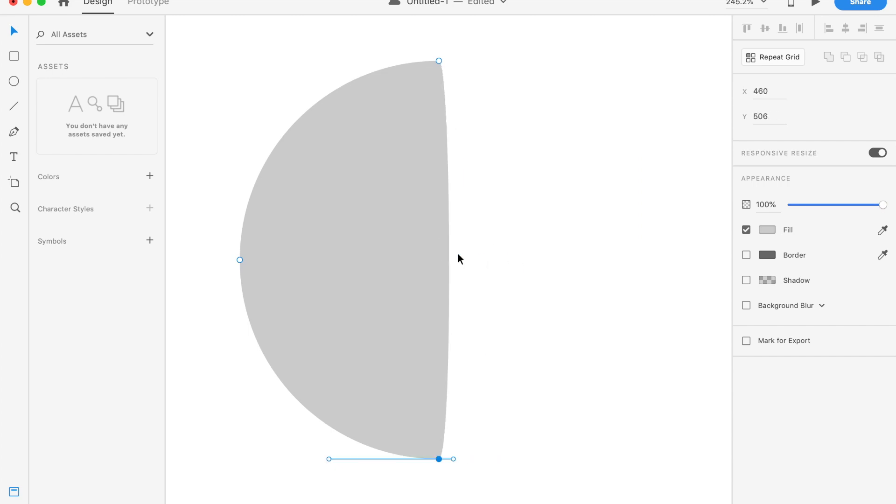
# - Finish editing the anchor points, leaving a gray left half-circle
pyautogui.click(439, 261)
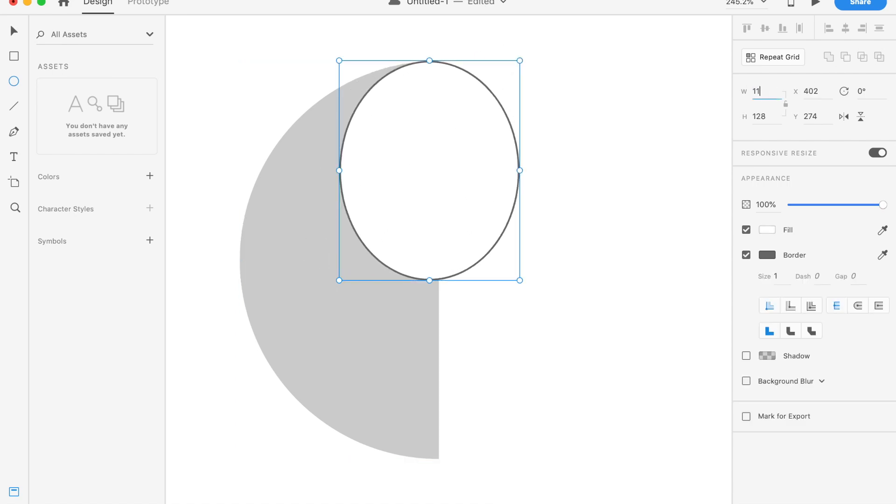
# - Size the new circle to 116 wide and save its gray #D1D1D1 to the colour assets
pyautogui.write('116')
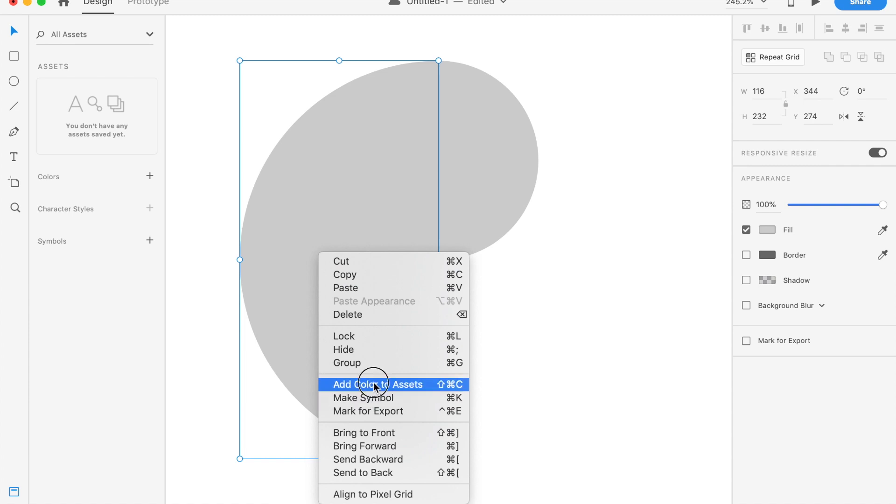
pyautogui.click(376, 384)
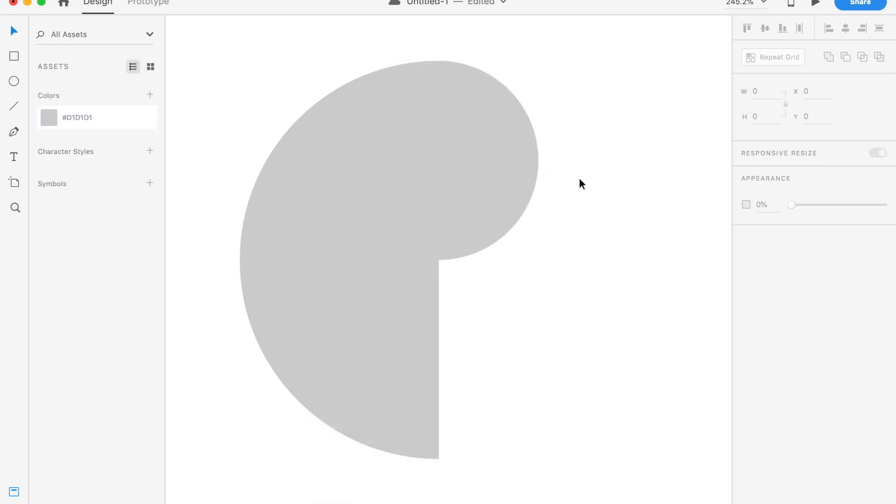
# - Select the half-circle and small circle together and flip the duplicated copy upside down
pyautogui.click(360, 354)
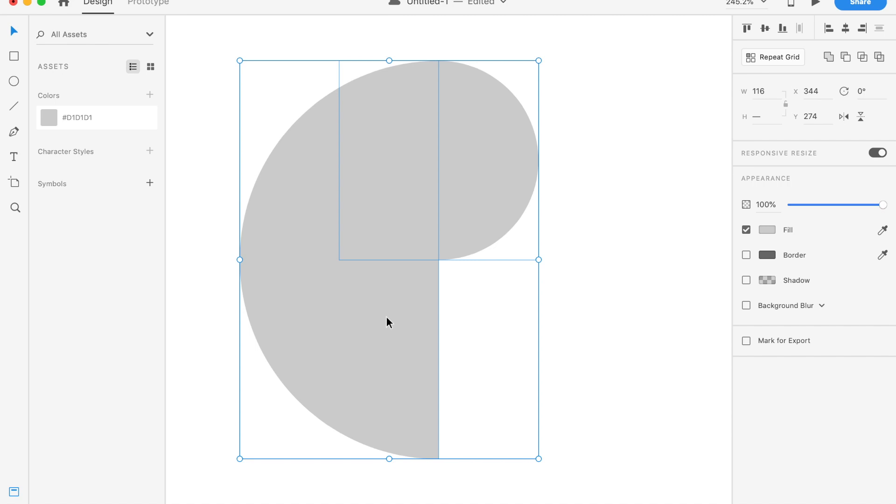
pyautogui.moveTo(850, 113)
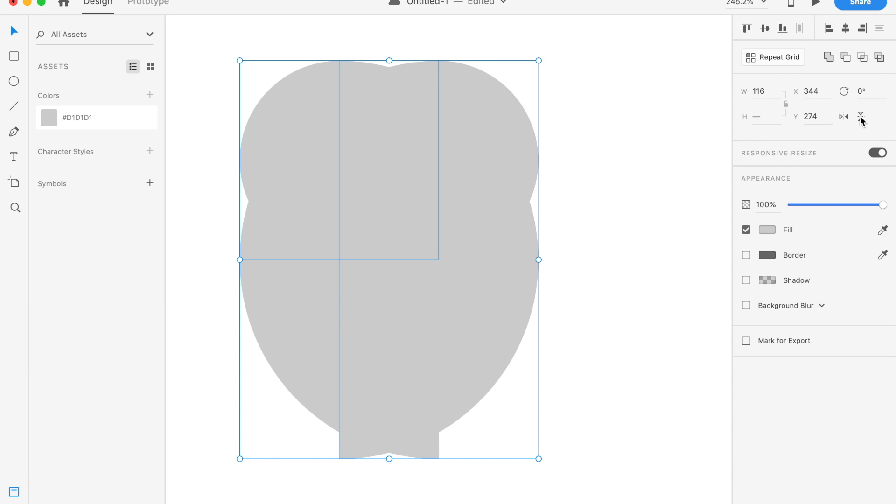
pyautogui.click(861, 116)
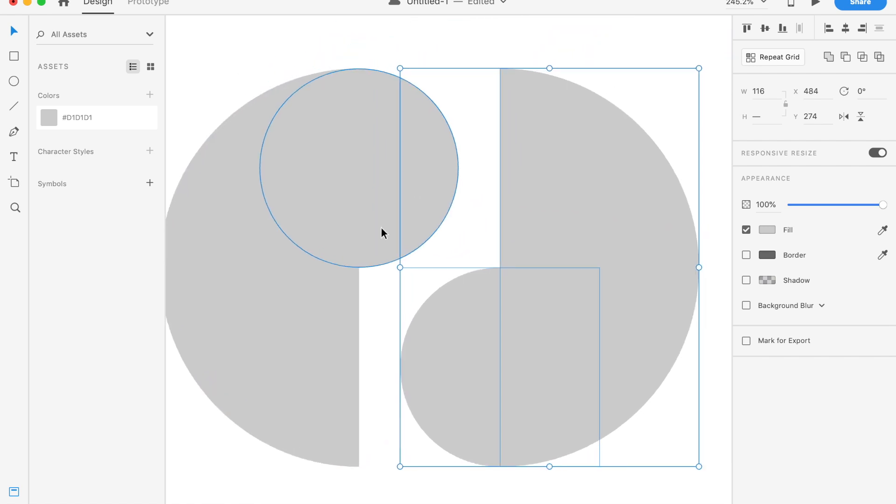
pyautogui.moveTo(319, 231)
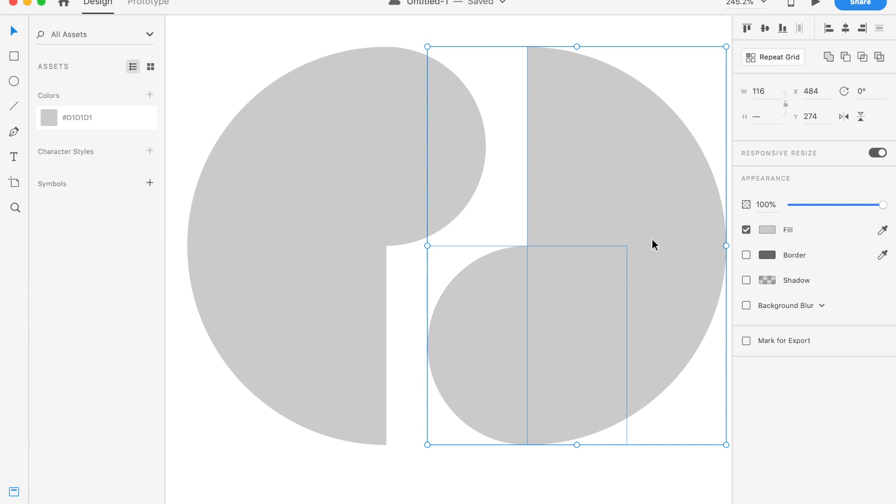
# - Fill the copy with red #FF6464 and save that red to the colour assets
pyautogui.click(768, 230)
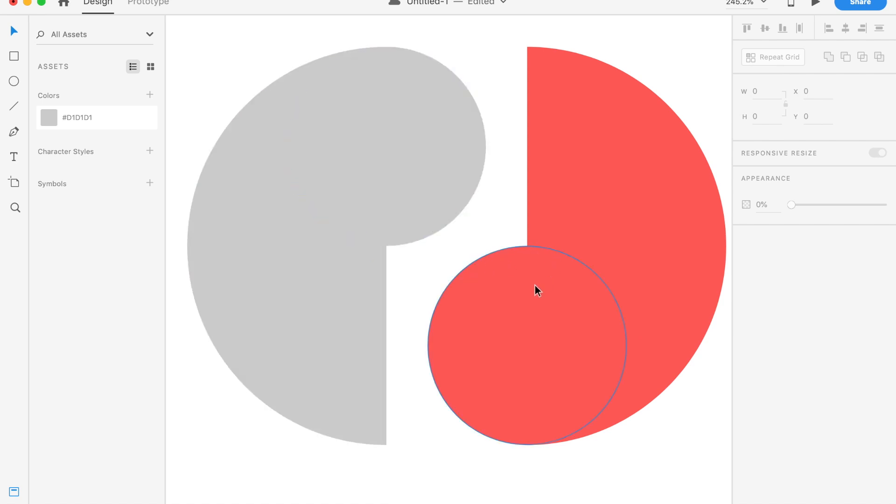
pyautogui.rightClick(535, 289)
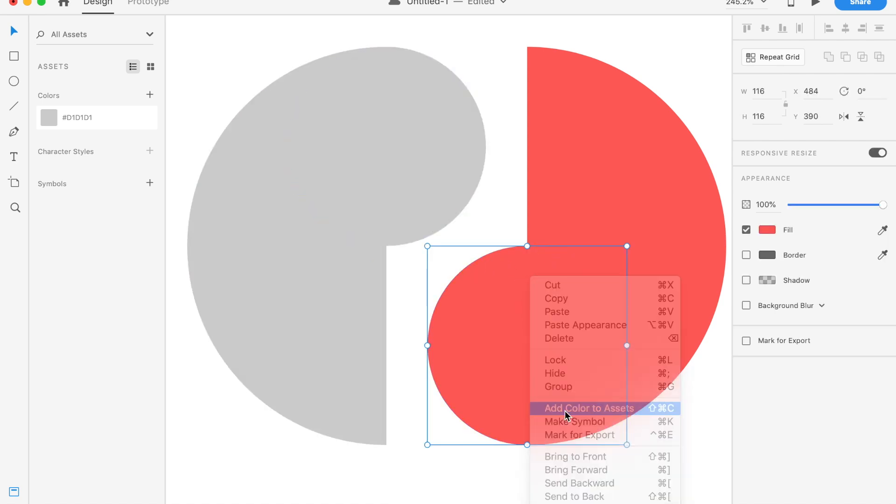
pyautogui.click(589, 408)
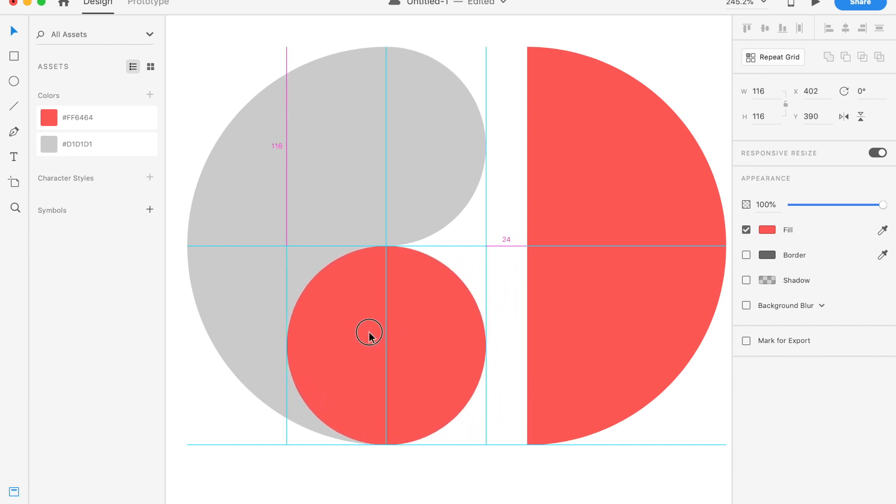
# - Place the red piece against the gray half and bring the small gray circle in front of it
pyautogui.click(639, 285)
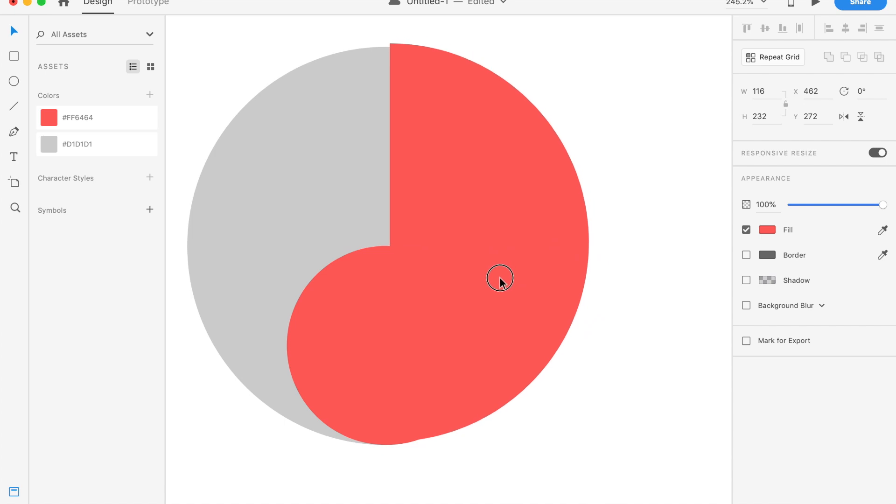
pyautogui.click(500, 279)
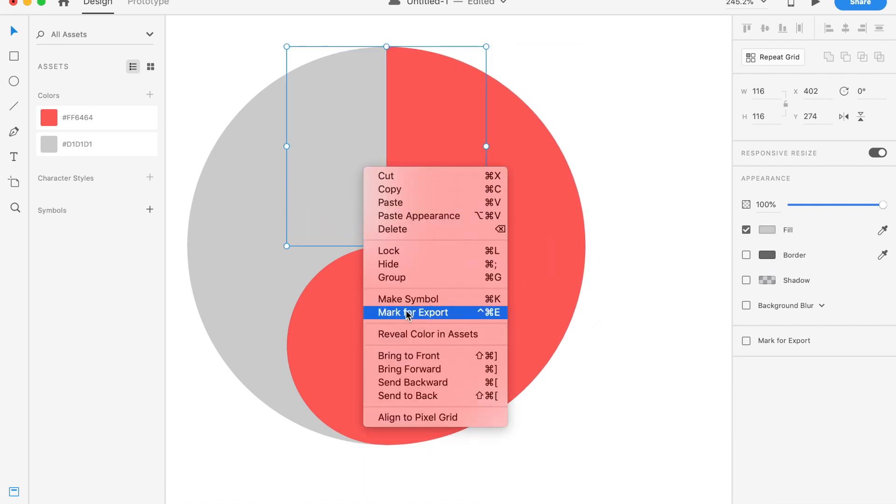
pyautogui.moveTo(416, 369)
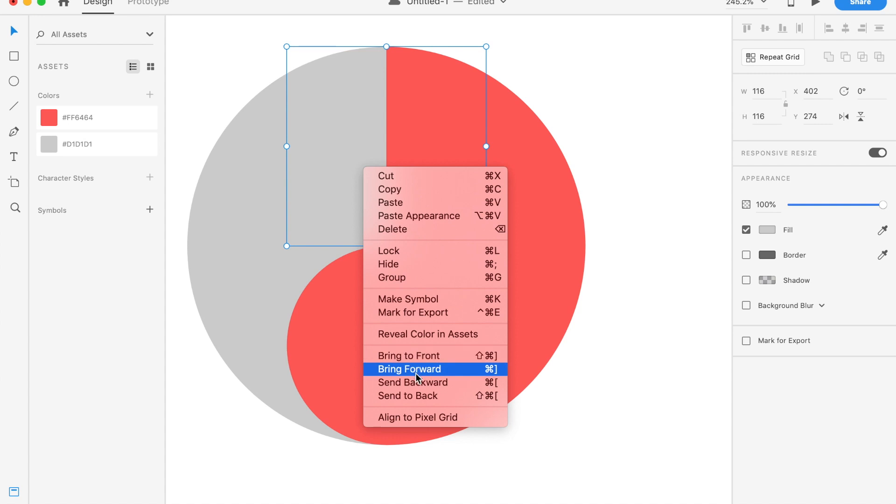
pyautogui.click(409, 369)
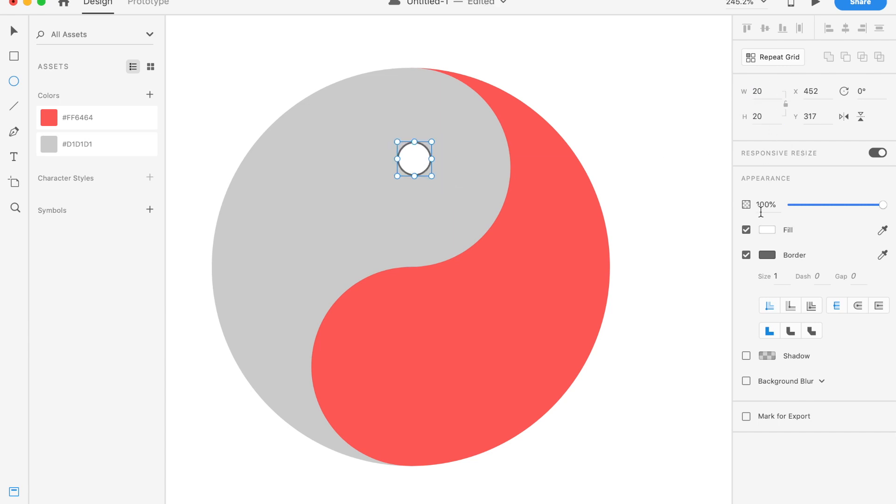
# - Remove the white dot's border and drop its duplicate centred in the red half
pyautogui.click(746, 255)
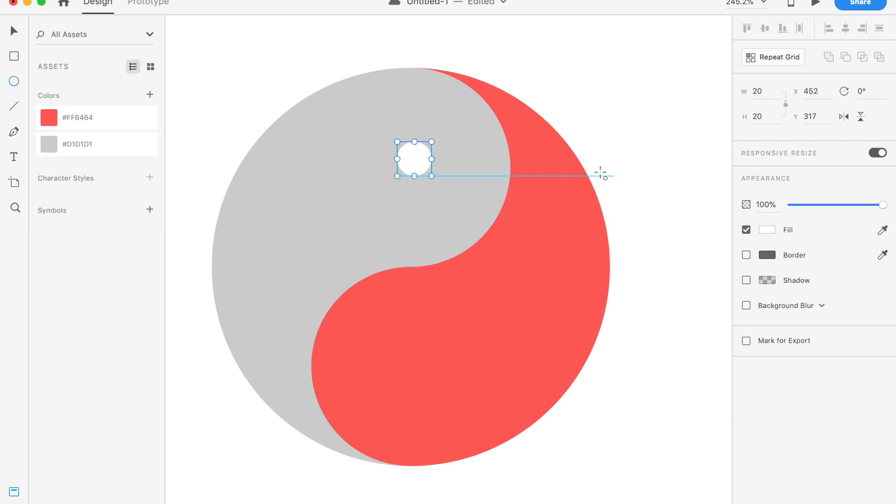
pyautogui.moveTo(432, 159)
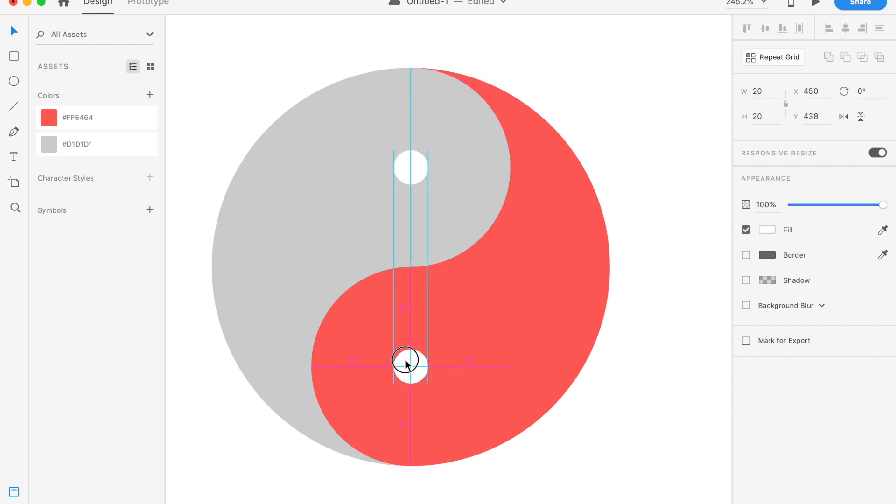
pyautogui.click(411, 367)
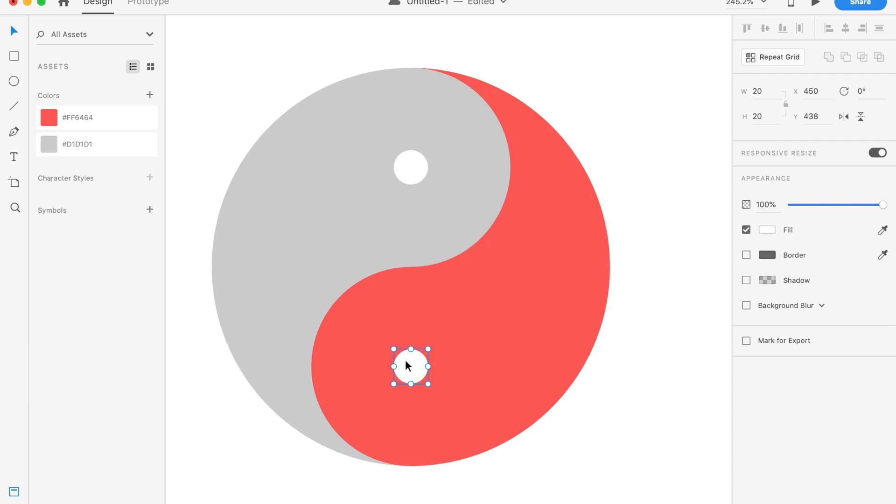